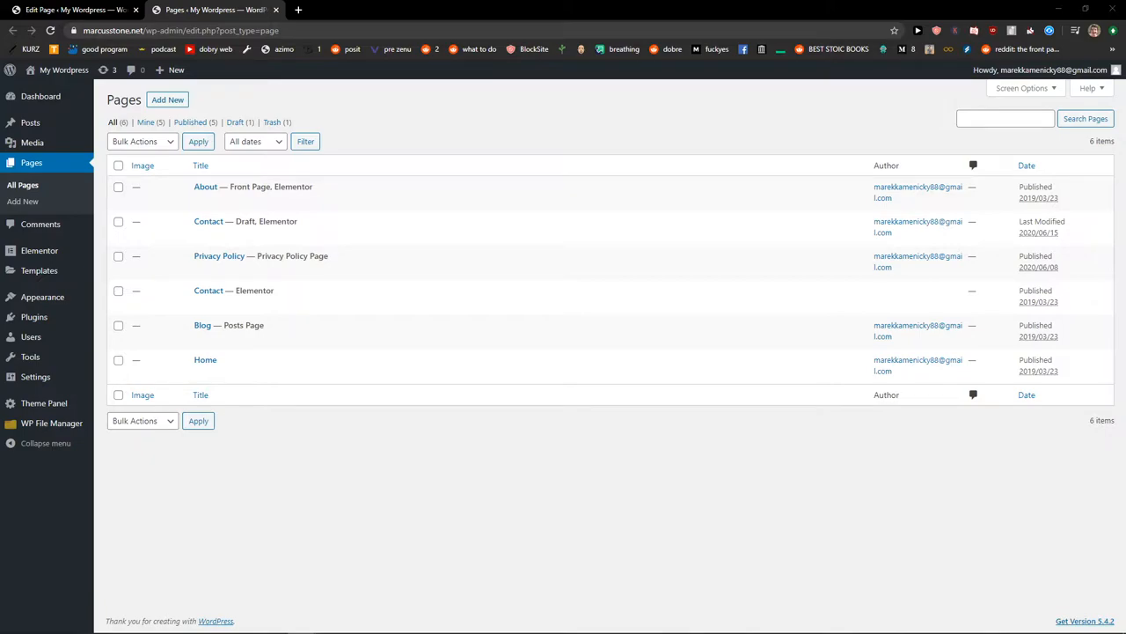
mouse_move(33, 317)
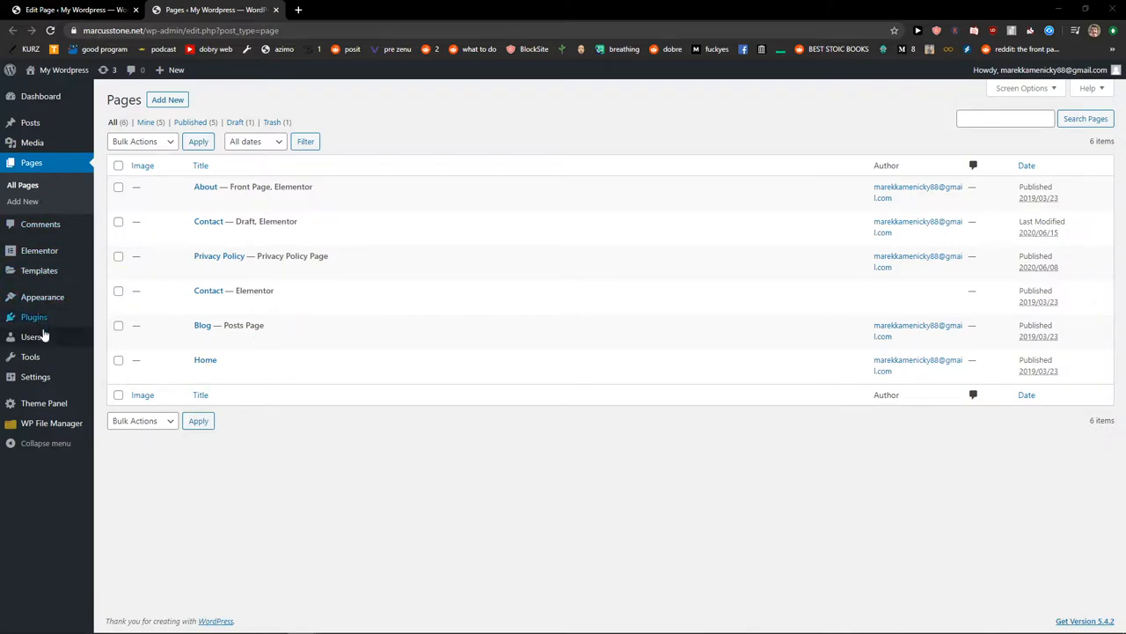
- From Media > Library, open the baby-yoda picture's details and launch Edit Image
left_click(31, 143)
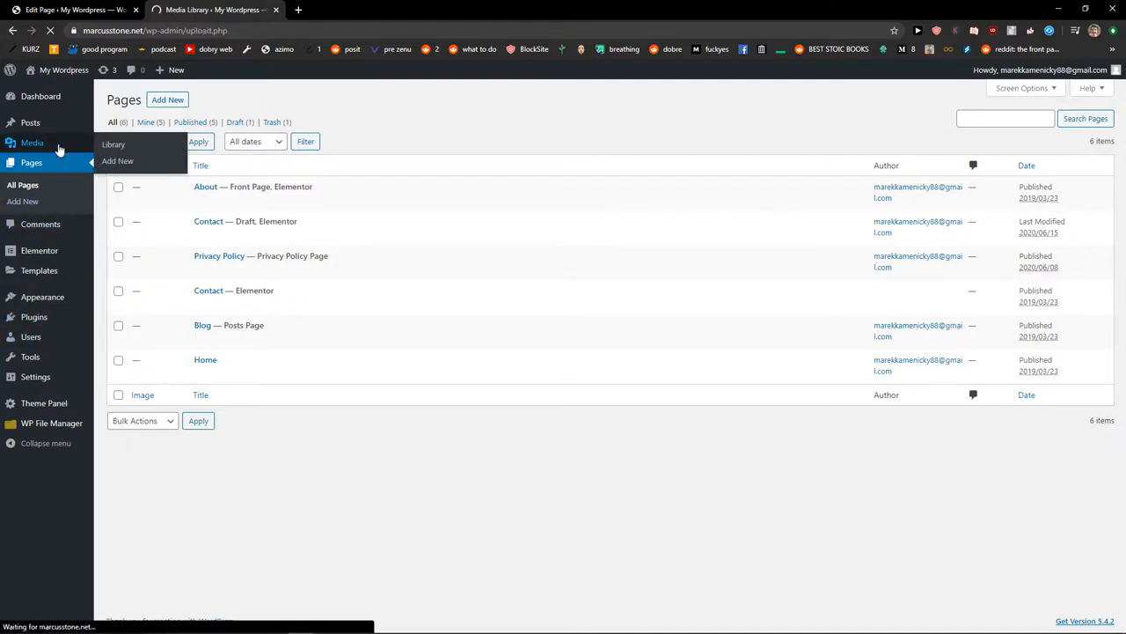
left_click(113, 145)
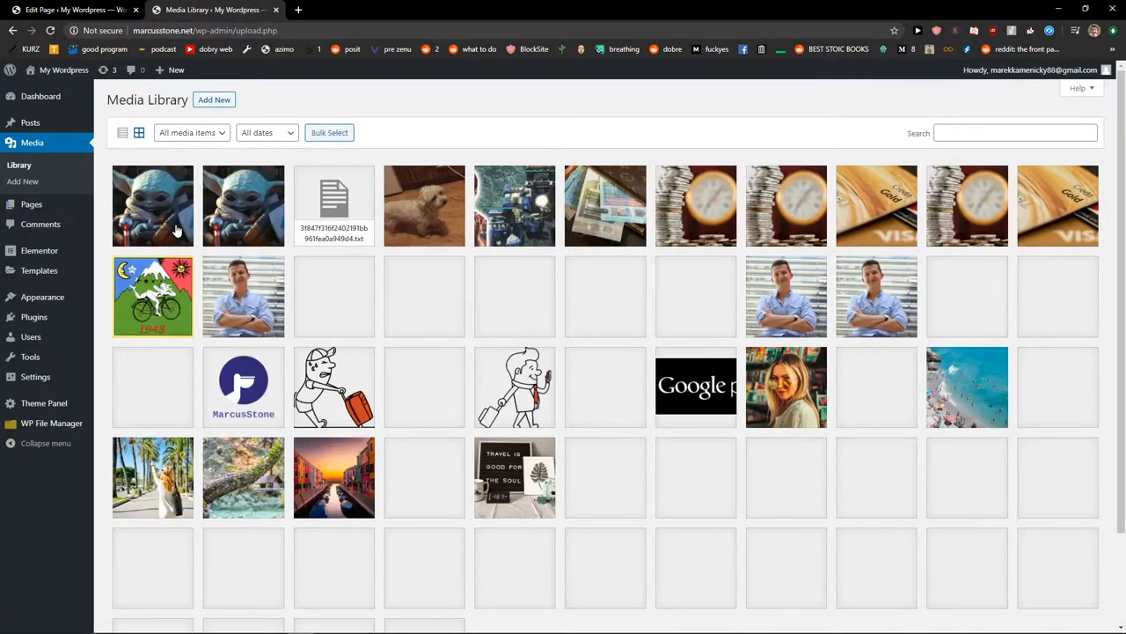
left_click(152, 205)
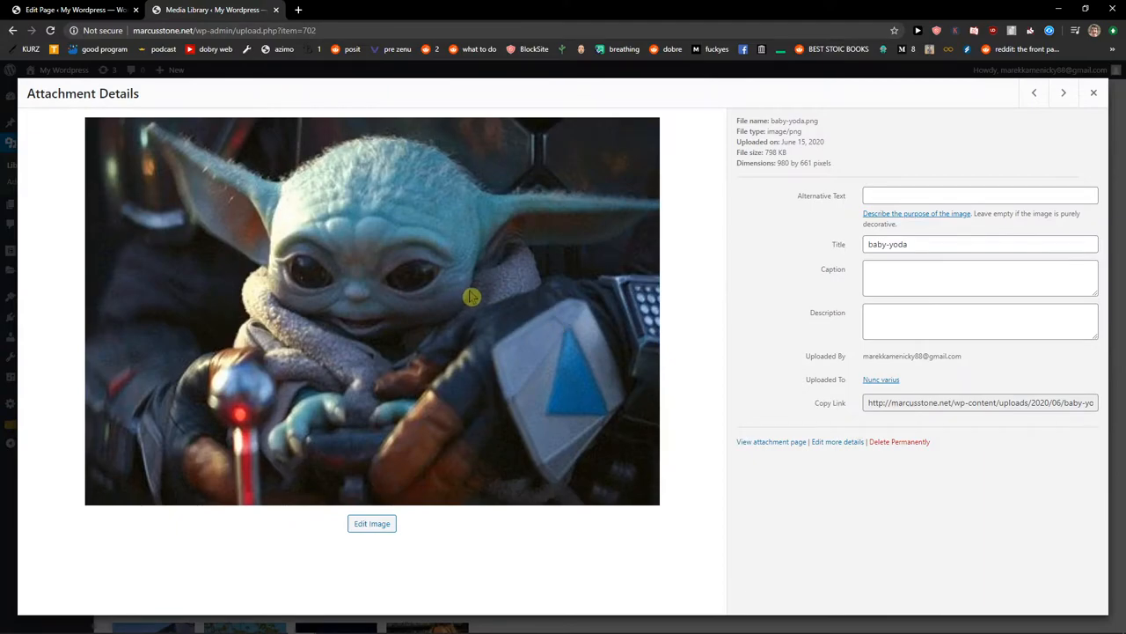
mouse_move(371, 523)
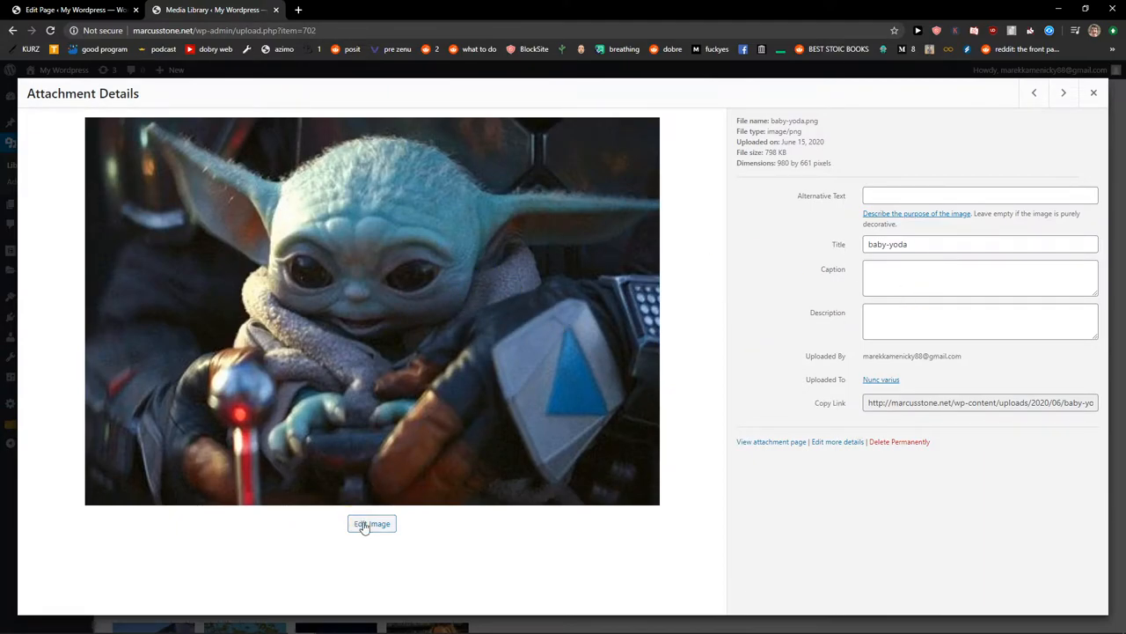
left_click(372, 523)
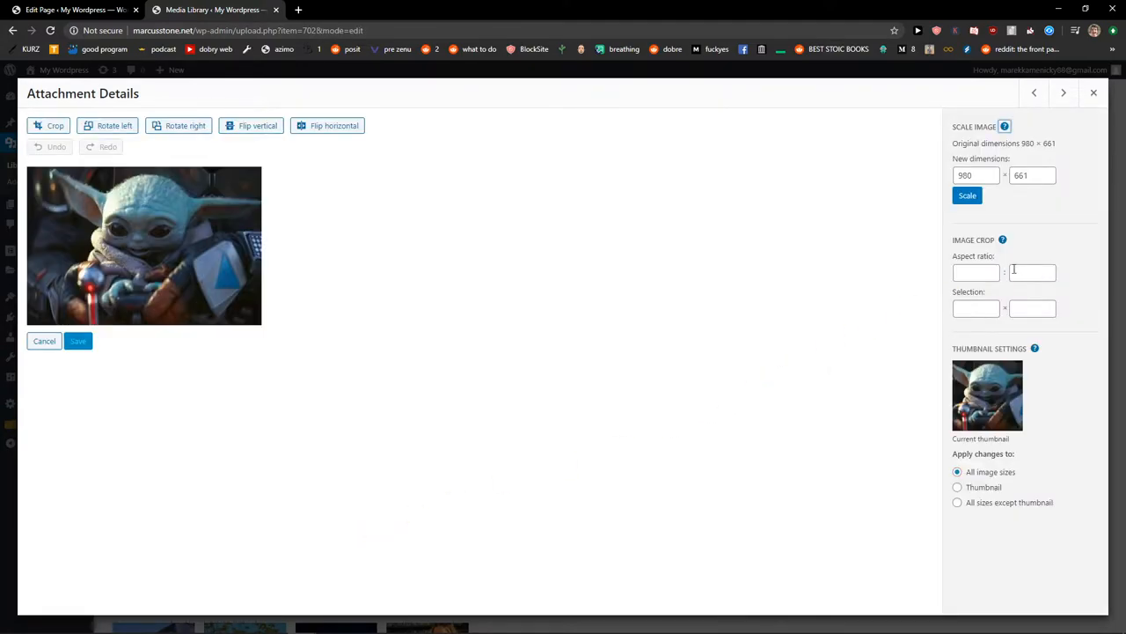
- Mark a crop area centred on Baby Yoda's face, then exit the editor without saving
left_click(976, 272)
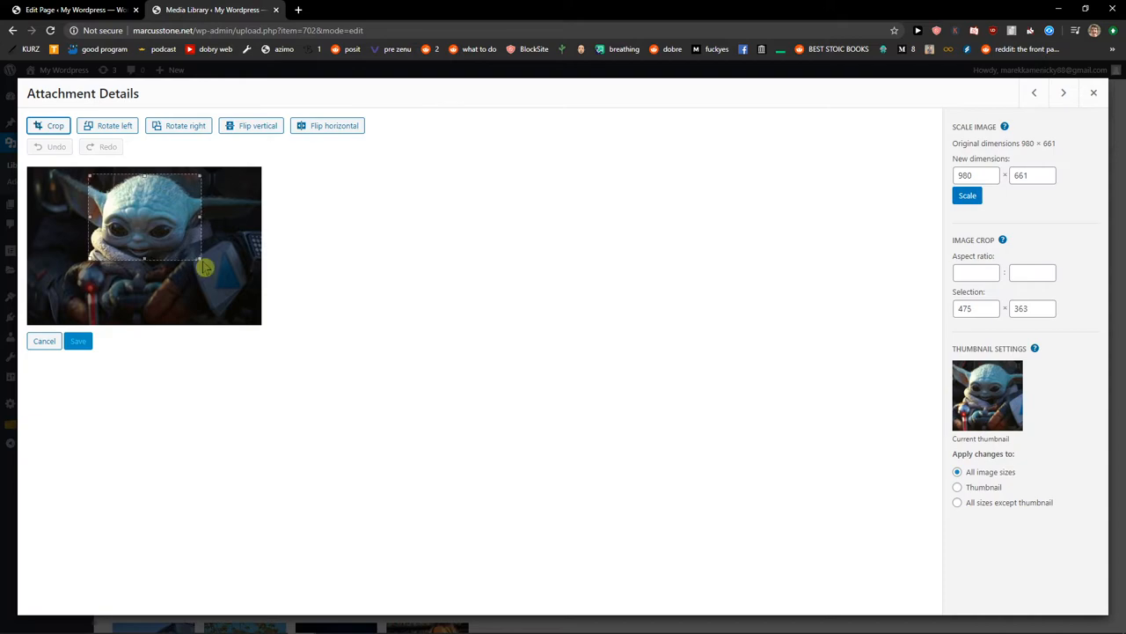
mouse_move(163, 248)
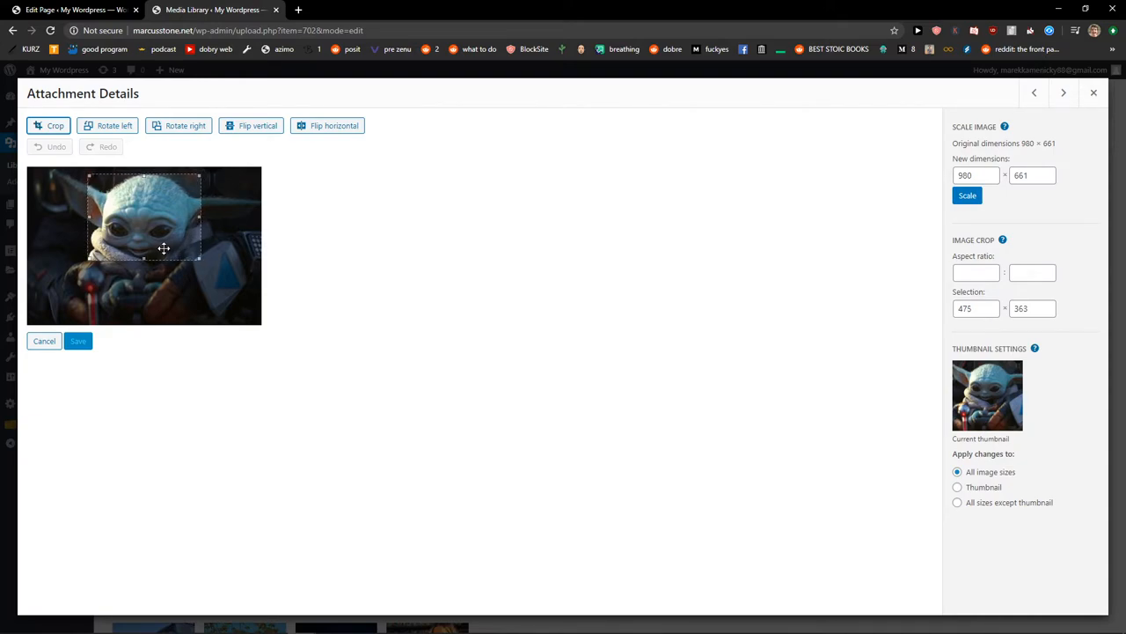
left_click_drag(163, 248, 154, 229)
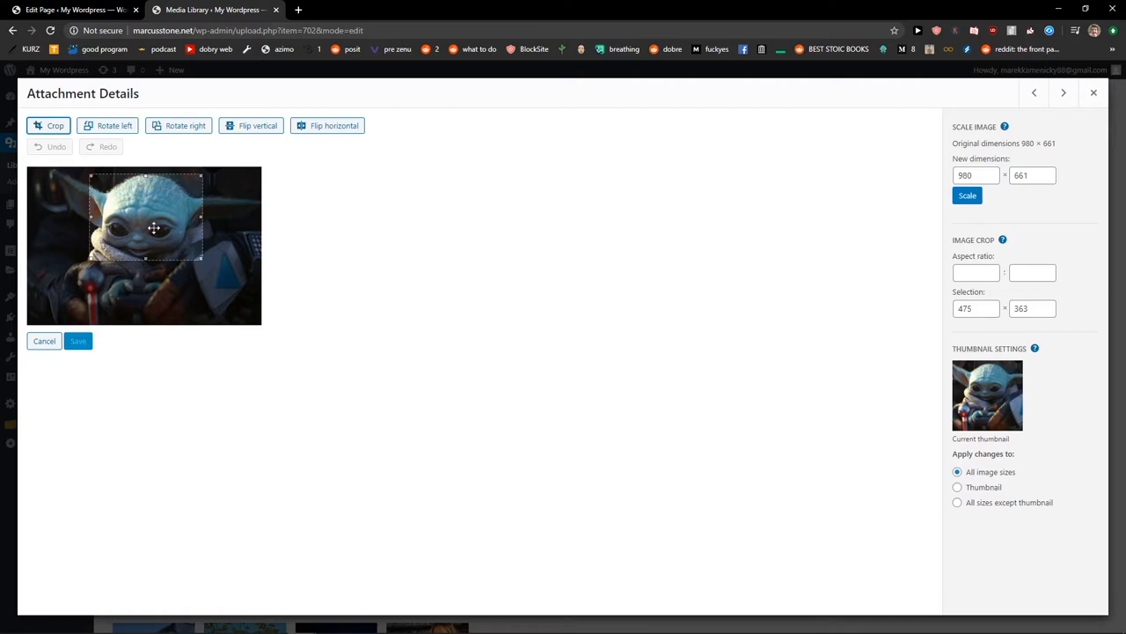
mouse_move(793, 317)
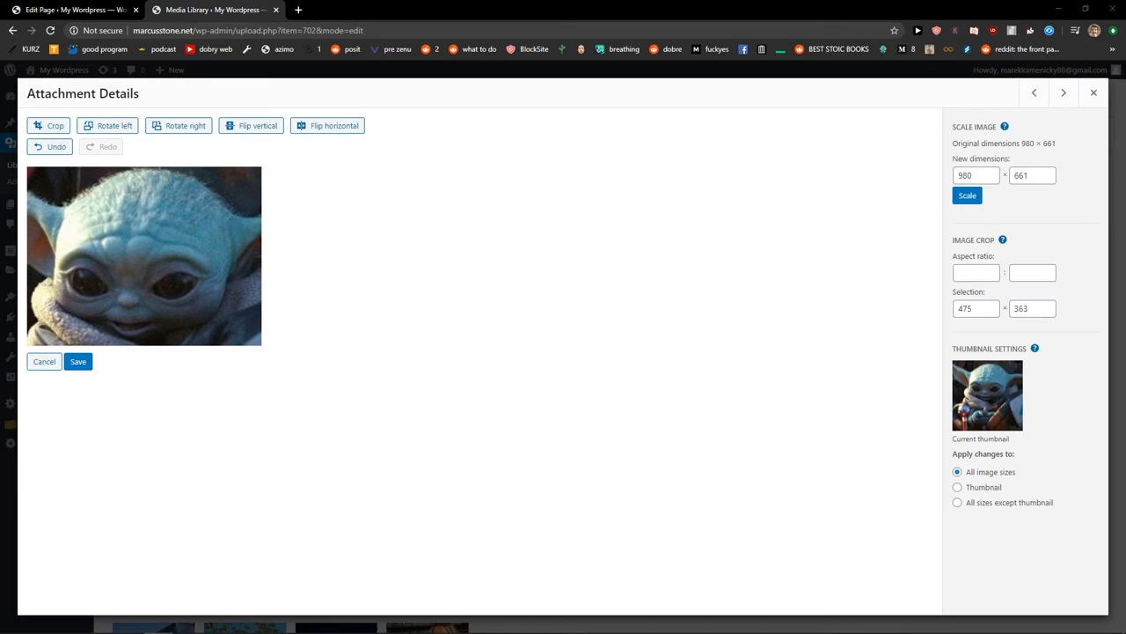
left_click(44, 360)
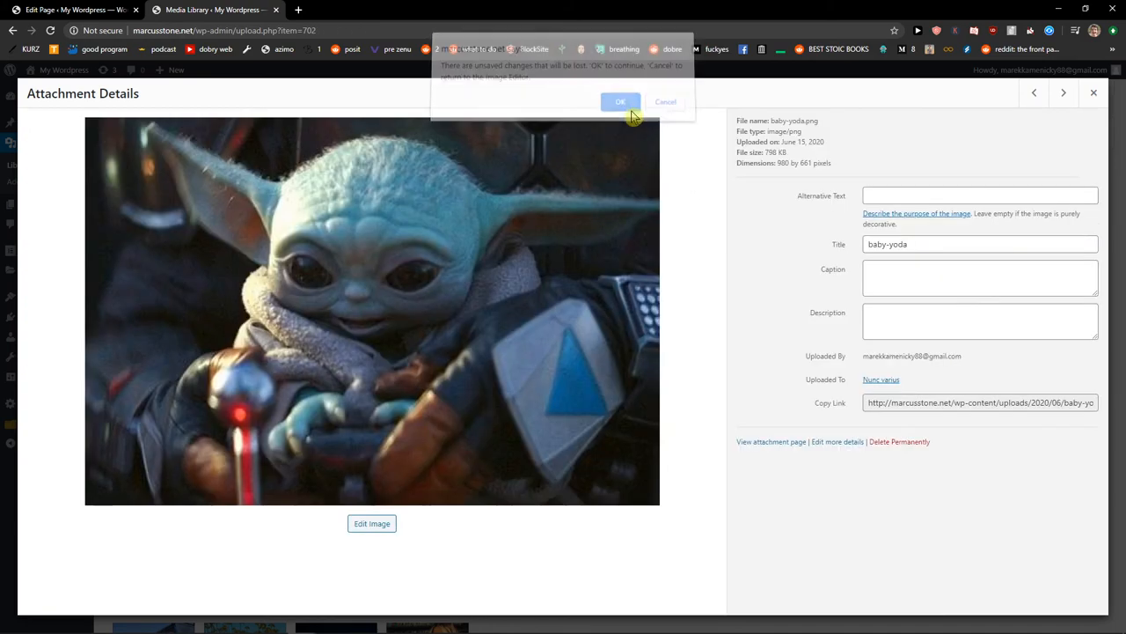